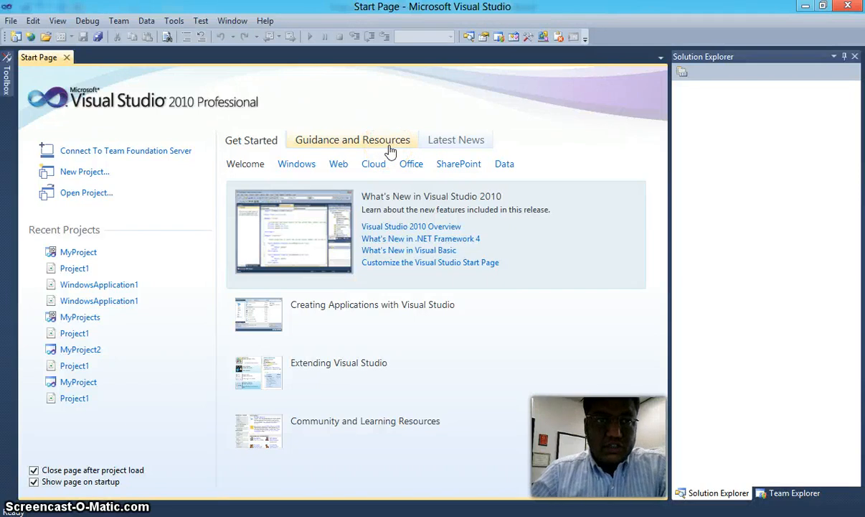
pyautogui.moveTo(329, 128)
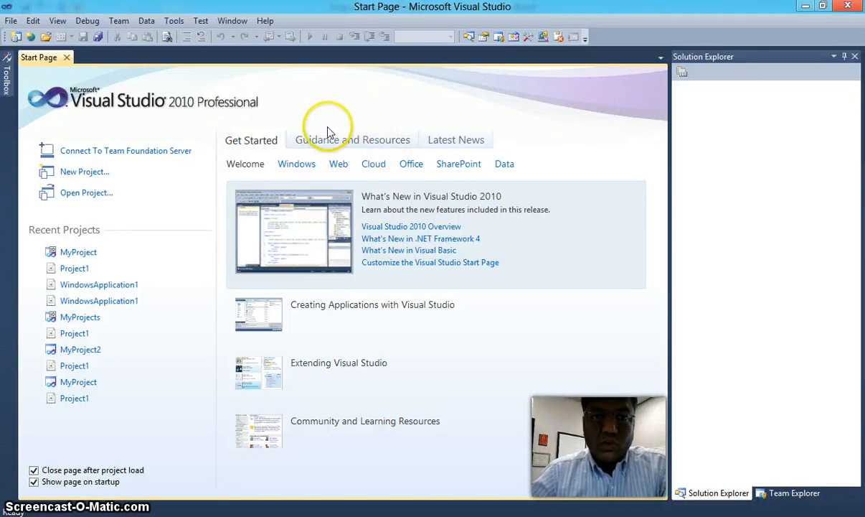
pyautogui.moveTo(323, 128)
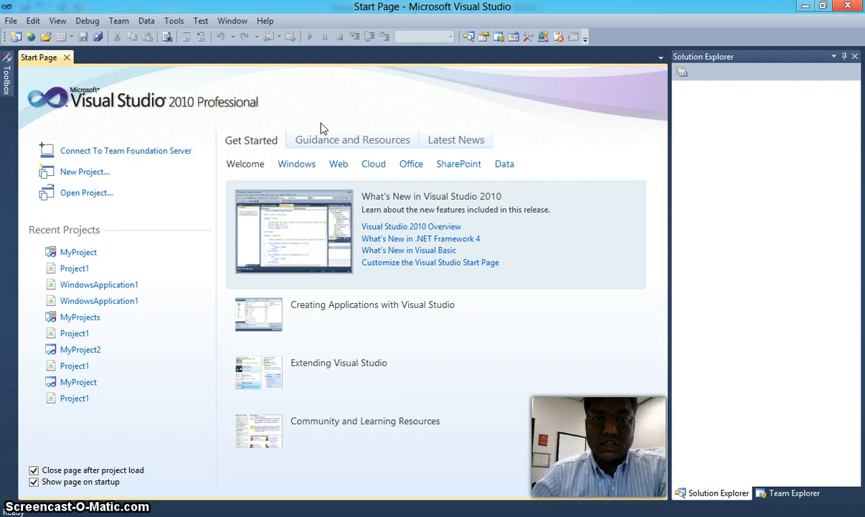
pyautogui.moveTo(282, 109)
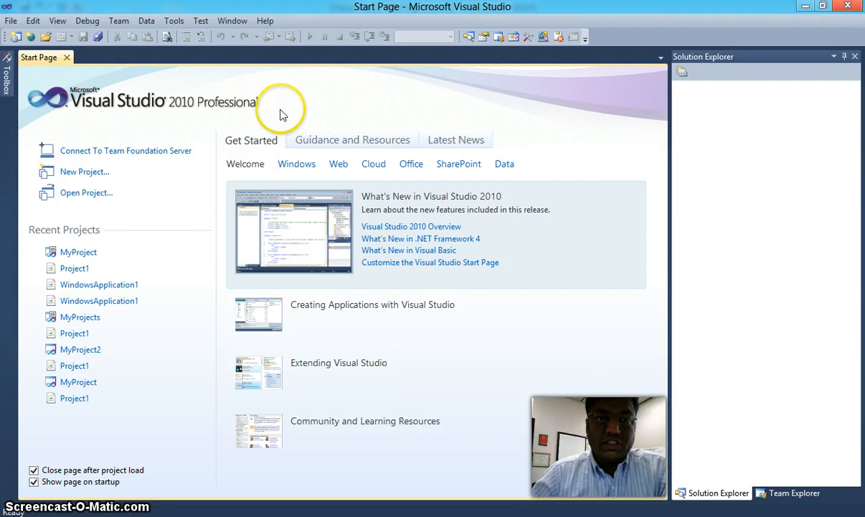
pyautogui.moveTo(219, 95)
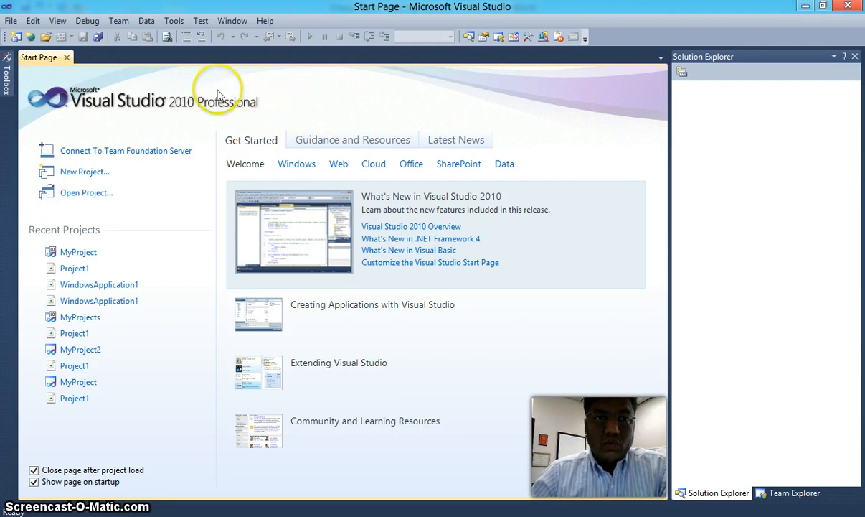
# Create a Visual Basic Windows Forms Application named 'Project1'
pyautogui.click(11, 20)
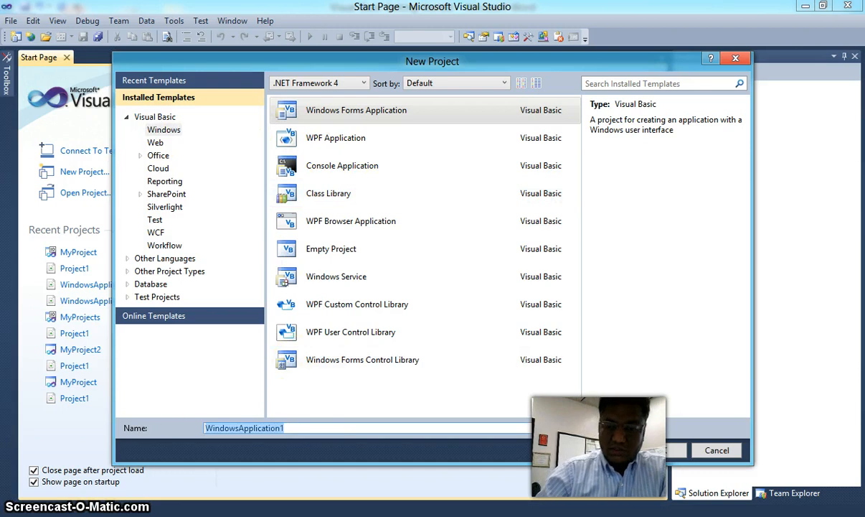
pyautogui.write('Pr')
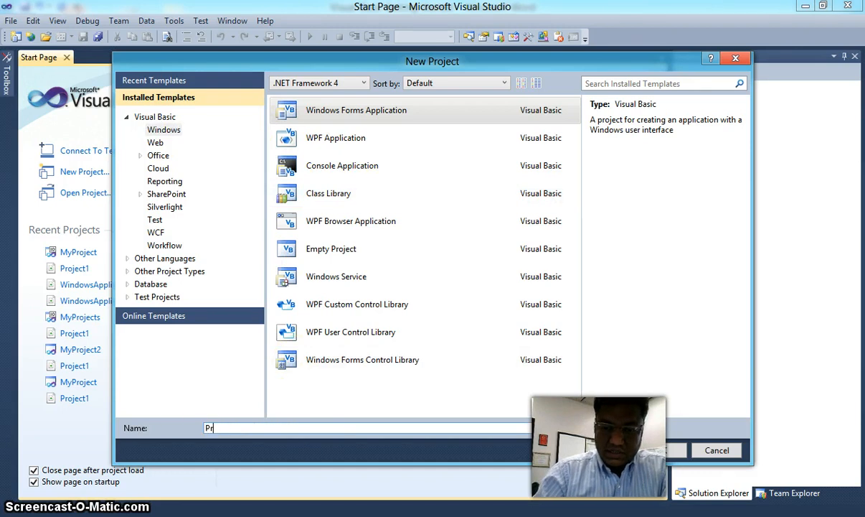
pyautogui.write('oject1')
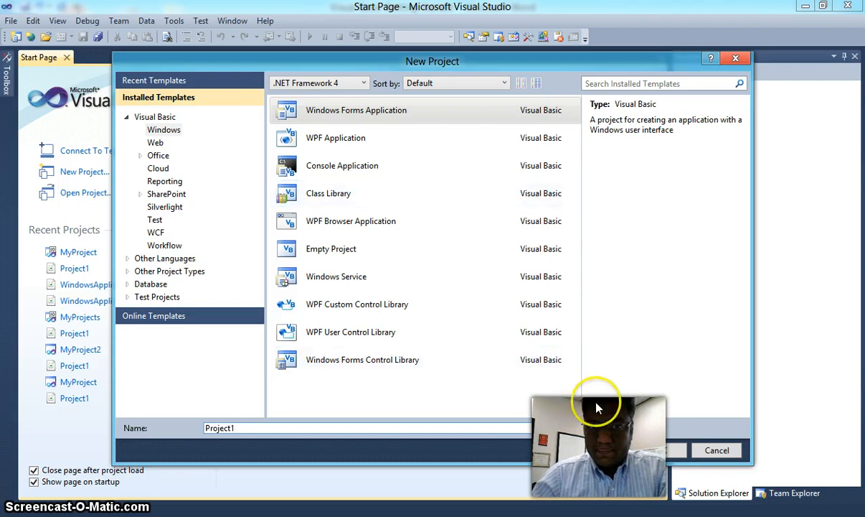
pyautogui.click(653, 450)
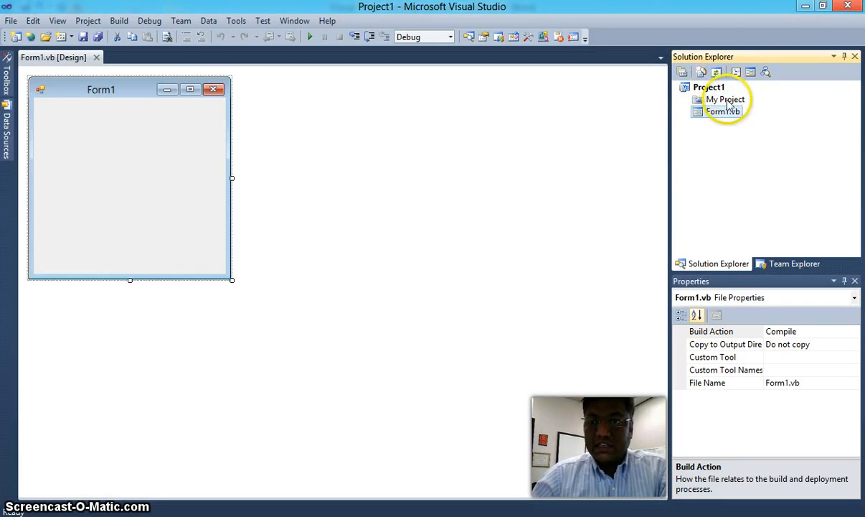
# Rename Project1's Form1.vb to file1.vb in Solution Explorer
pyautogui.click(722, 111)
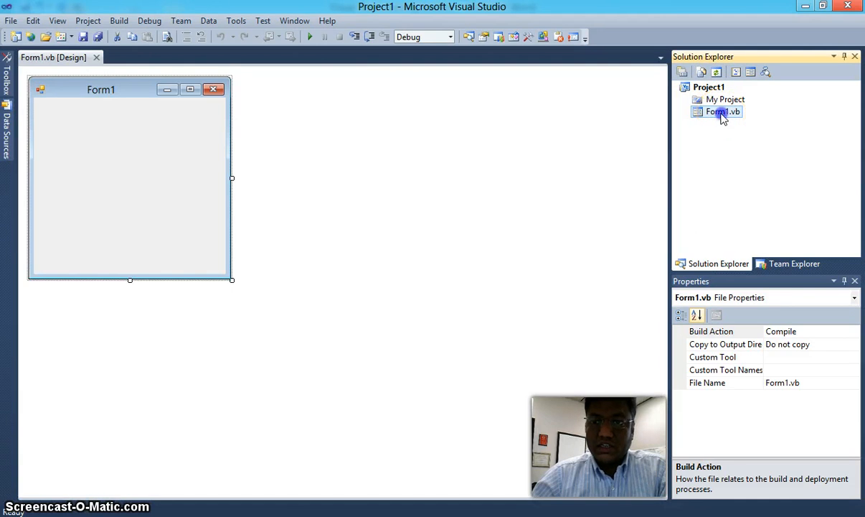
pyautogui.doubleClick(722, 111)
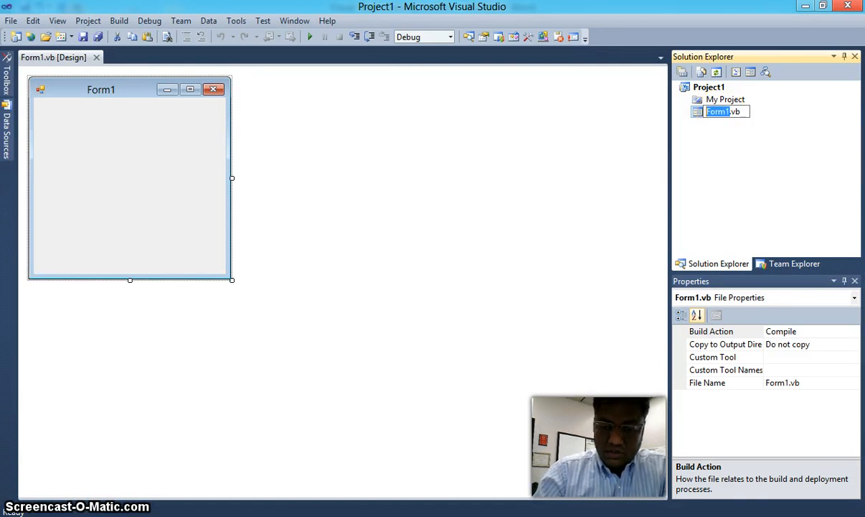
pyautogui.write('file1.vb')
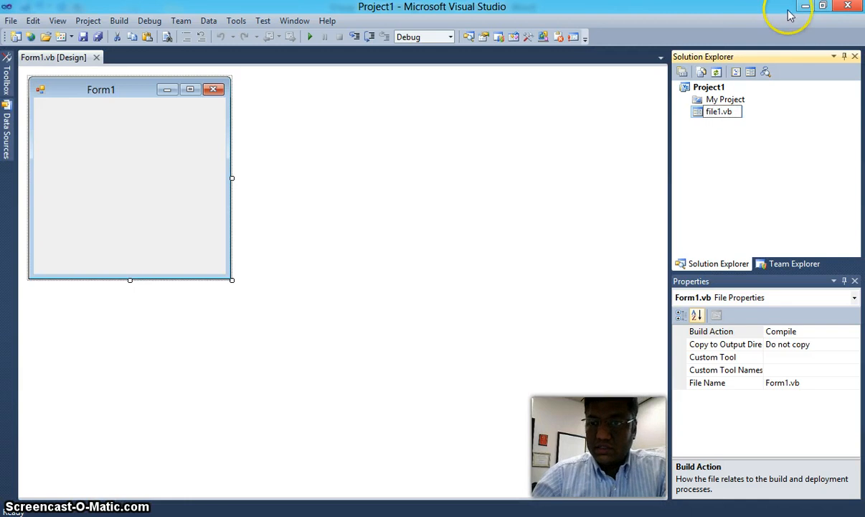
pyautogui.click(719, 111)
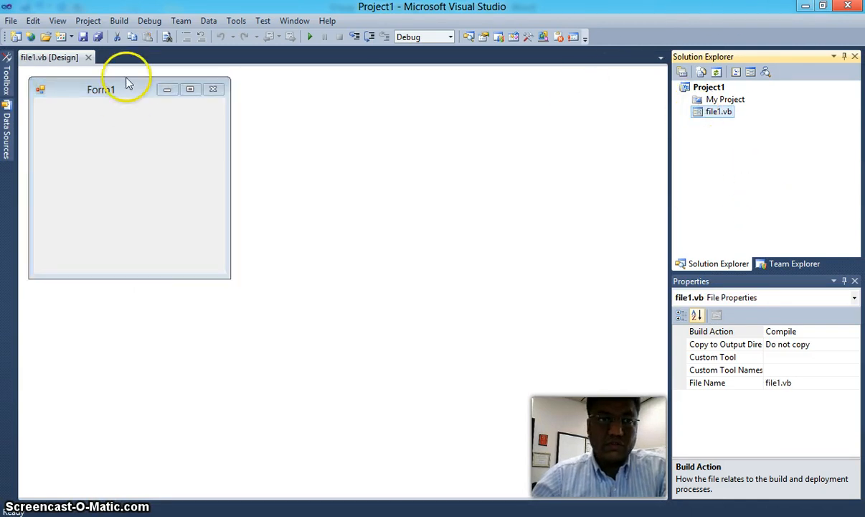
# Save all files to the Desktop under the solution name 'MyProjects'
pyautogui.click(11, 21)
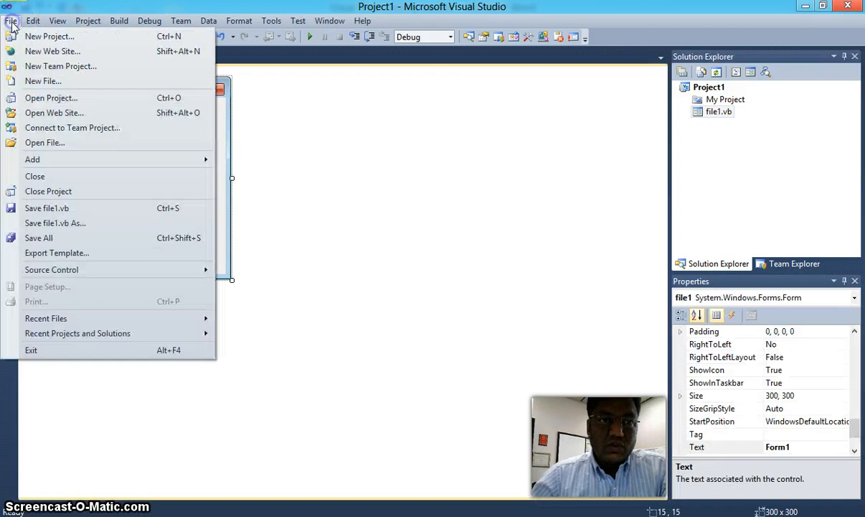
pyautogui.moveTo(57, 237)
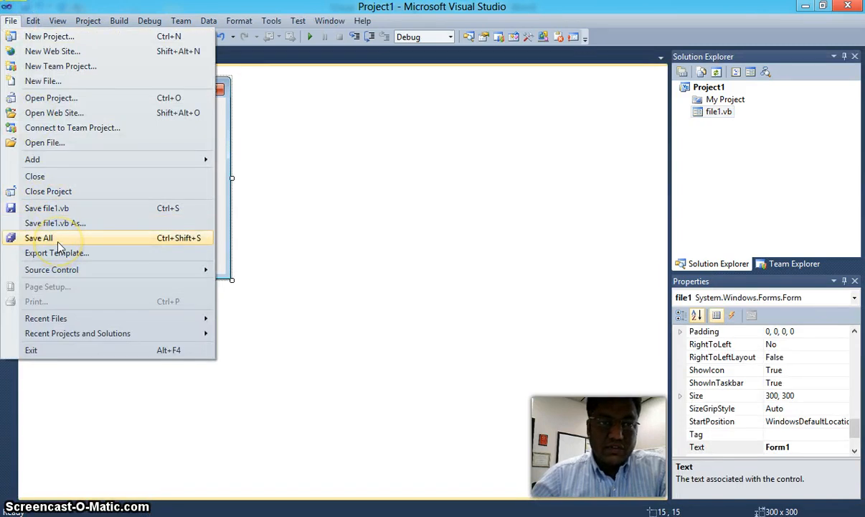
pyautogui.click(39, 238)
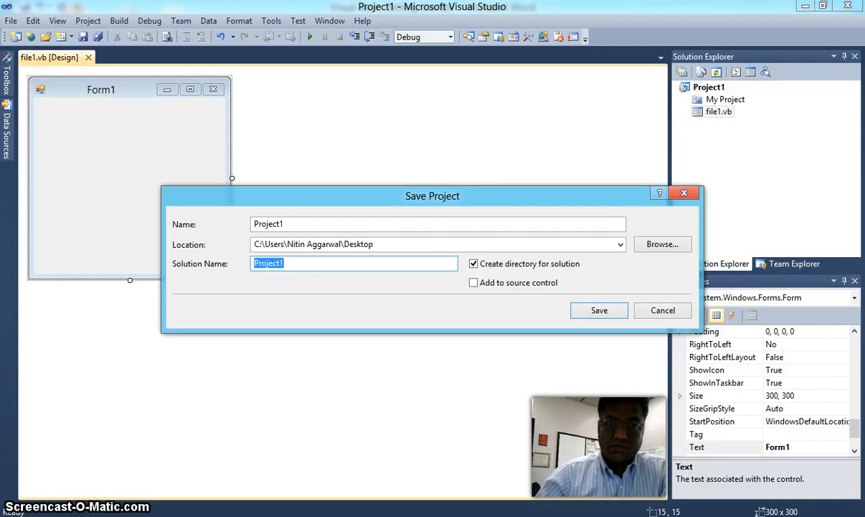
pyautogui.write('MyP')
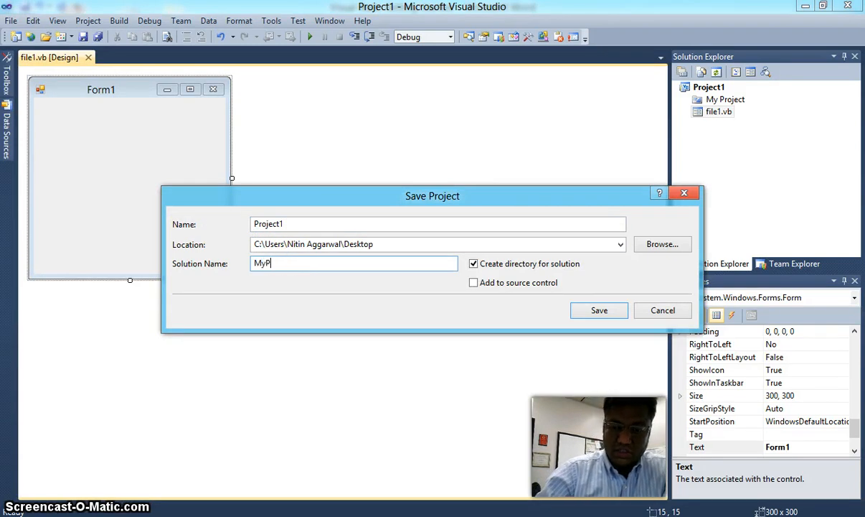
pyautogui.write('rojects')
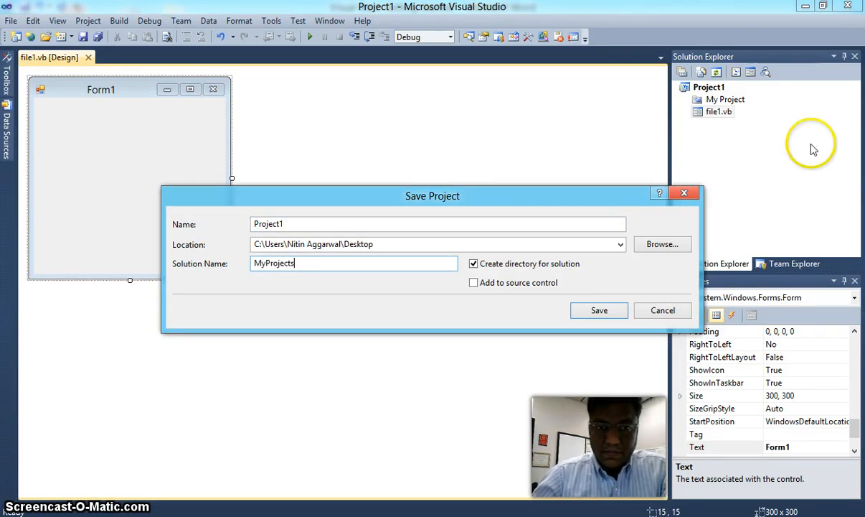
pyautogui.click(599, 310)
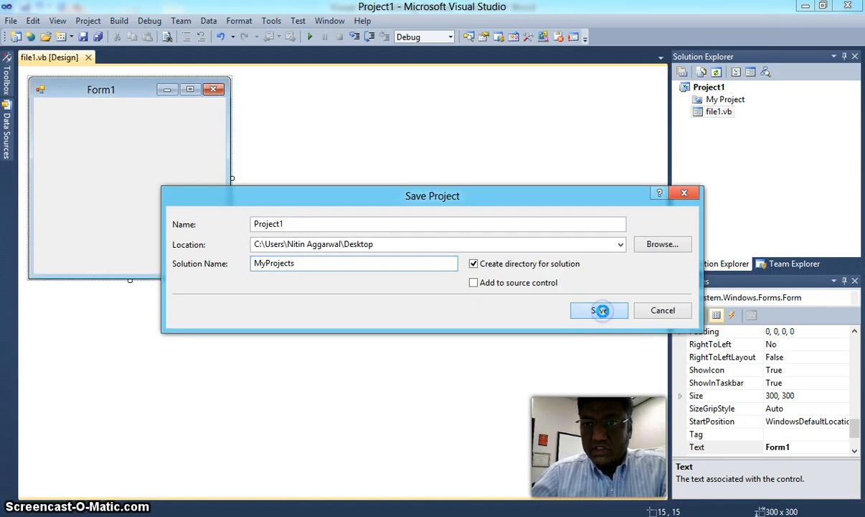
pyautogui.click(599, 310)
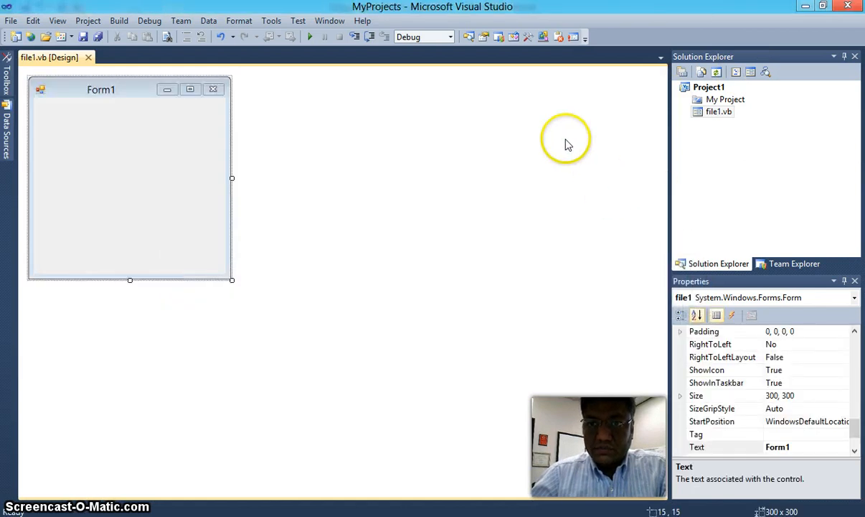
pyautogui.moveTo(567, 169)
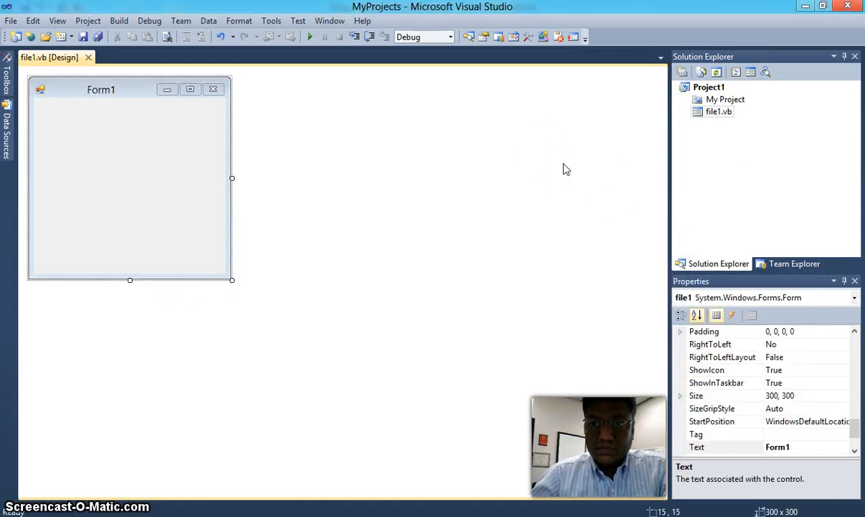
# Add a Windows Forms Application project named 'Project2' to the MyProjects solution
pyautogui.click(11, 20)
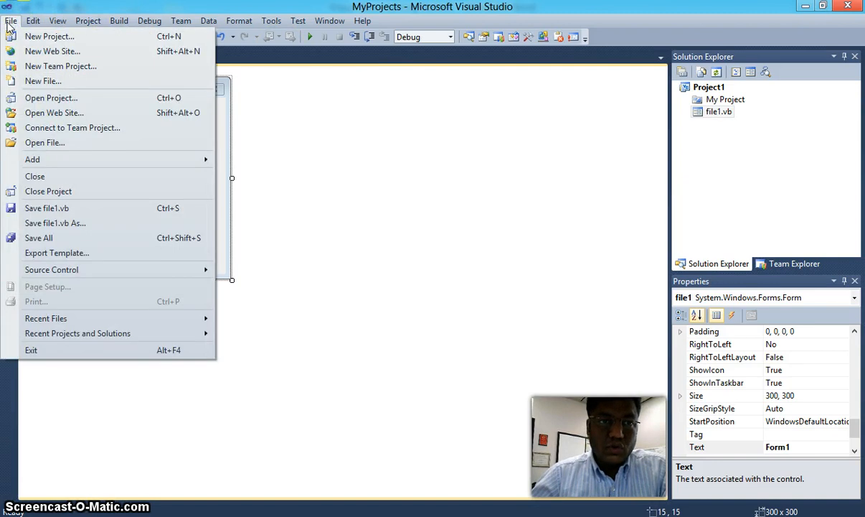
pyautogui.click(32, 159)
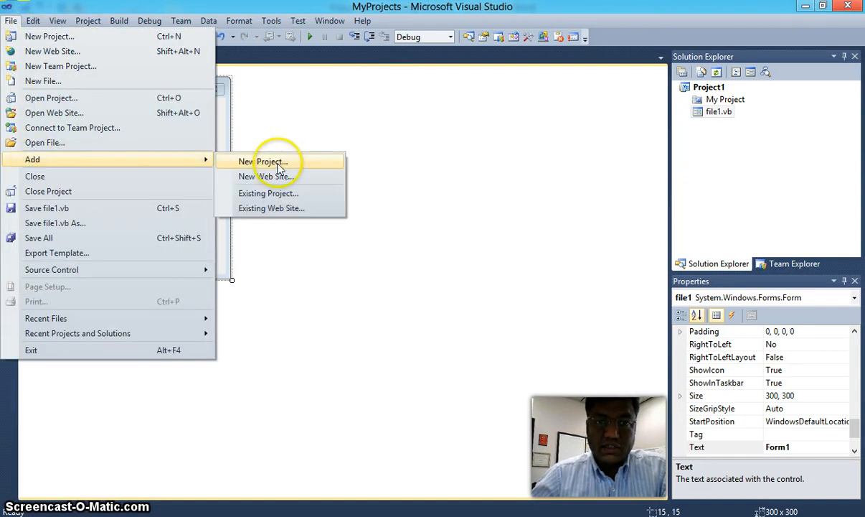
pyautogui.click(271, 162)
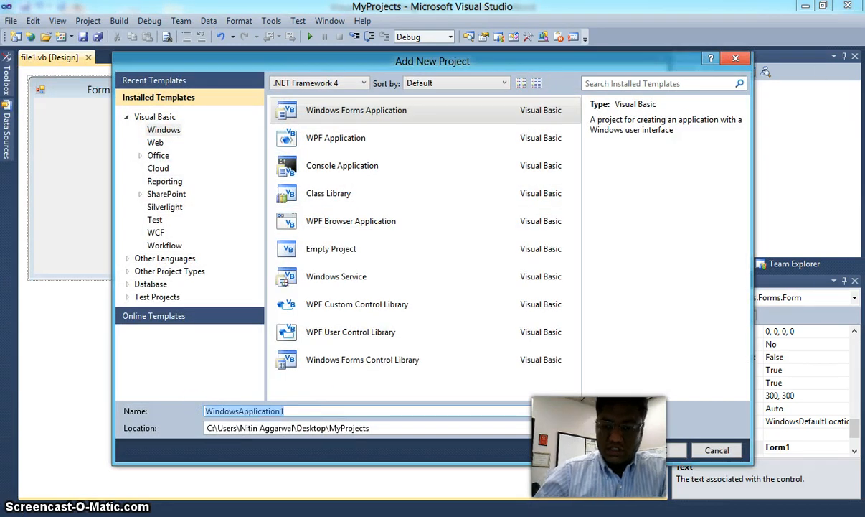
pyautogui.write('Project2')
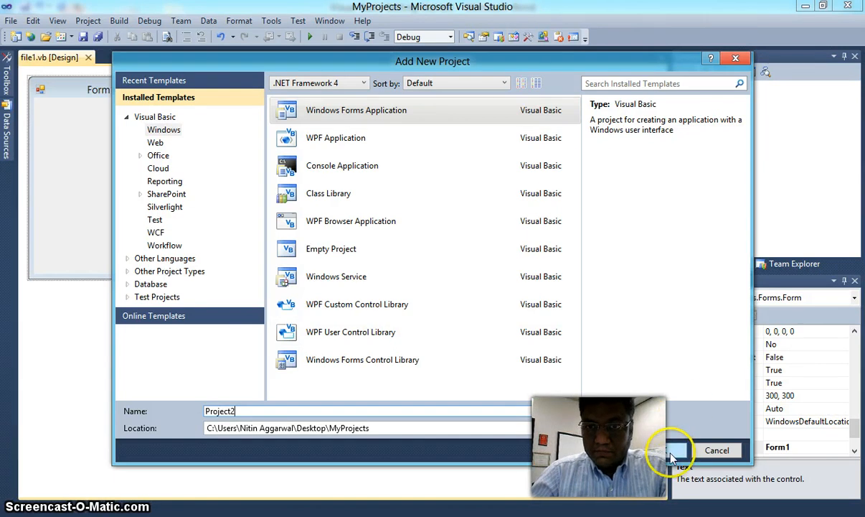
pyautogui.click(675, 449)
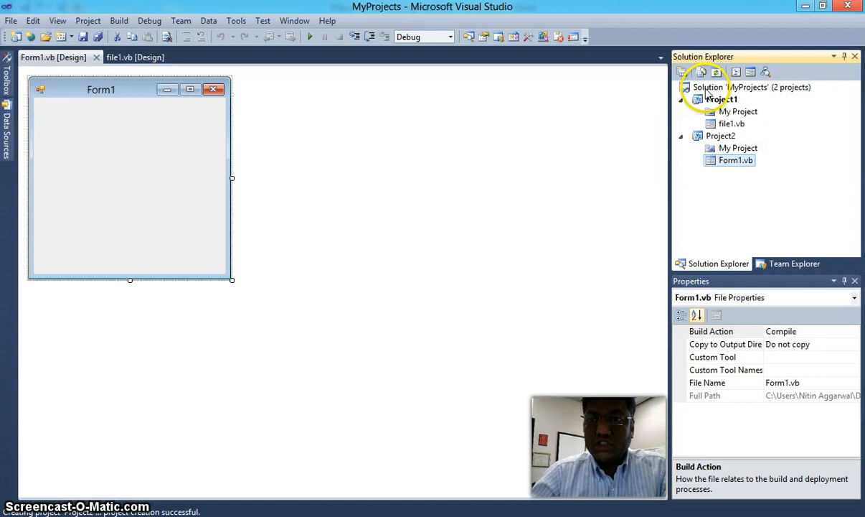
pyautogui.moveTo(756, 94)
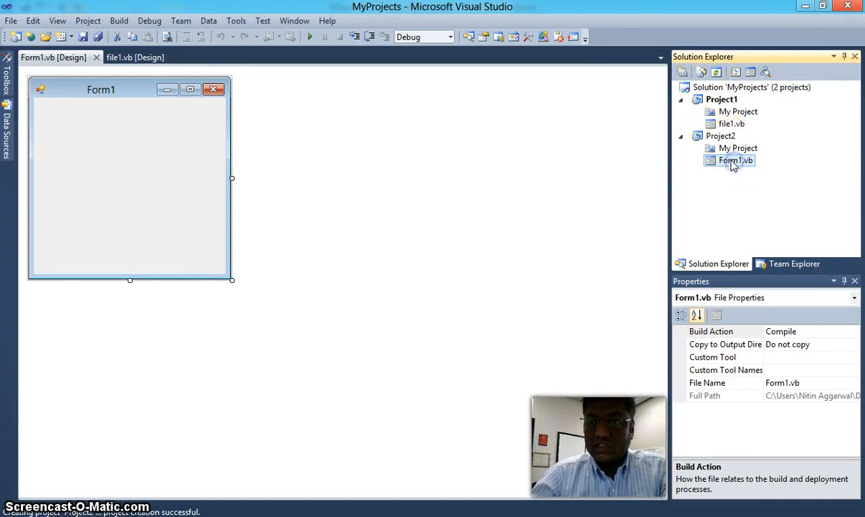
# Rename Project2's Form1.vb to file2.vb, open it, and test-run the blank form
pyautogui.doubleClick(736, 160)
pyautogui.write('file2')
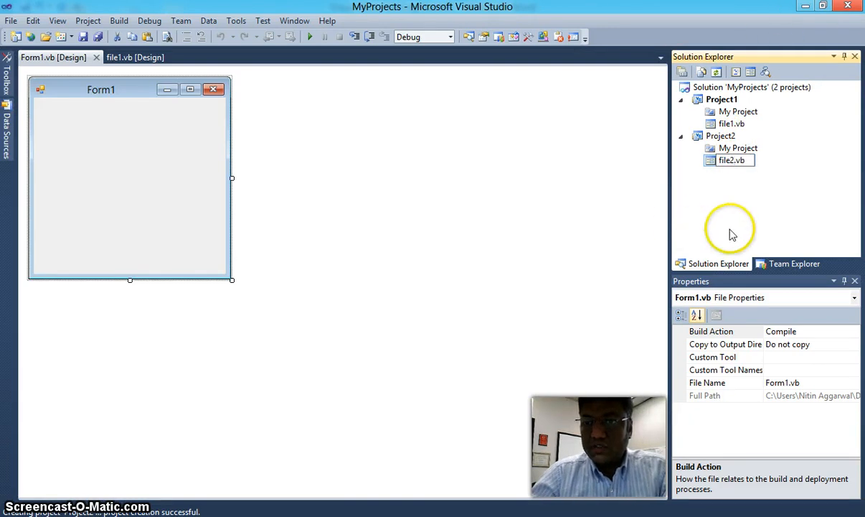
pyautogui.doubleClick(732, 159)
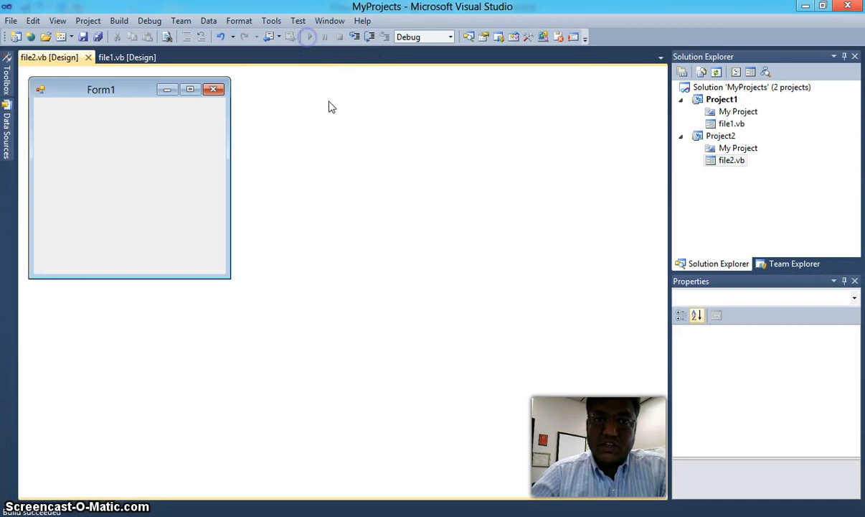
pyautogui.click(307, 36)
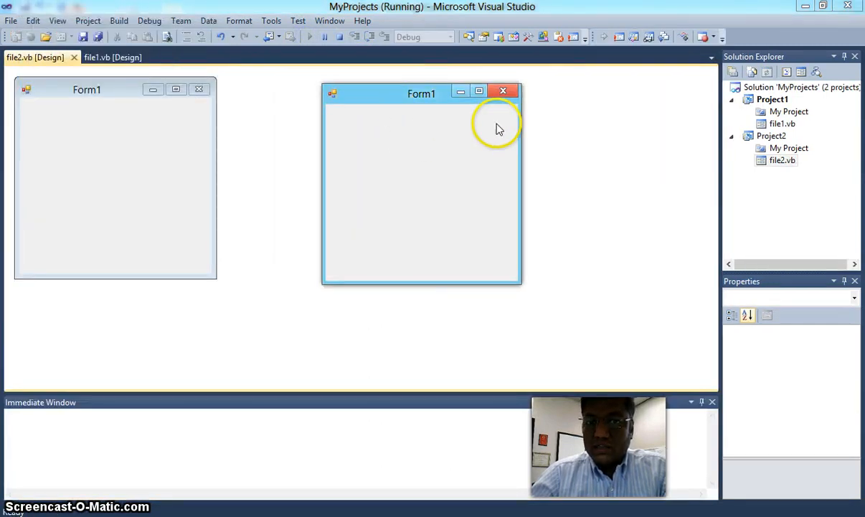
pyautogui.moveTo(445, 134)
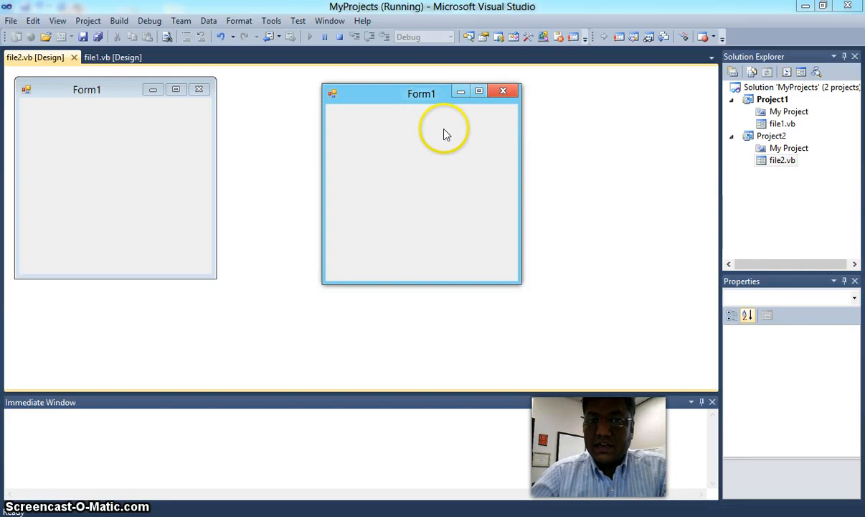
pyautogui.click(503, 92)
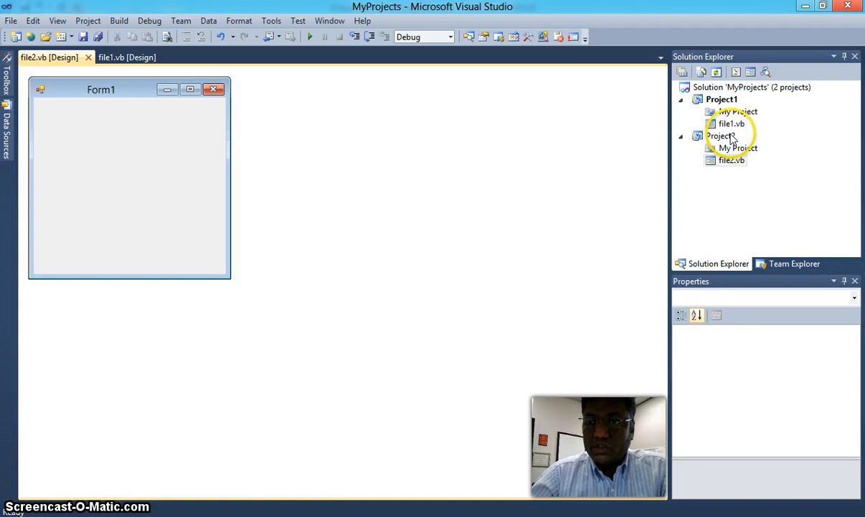
# Set Project2 as the single startup project in solution properties, then run and close it
pyautogui.rightClick(752, 87)
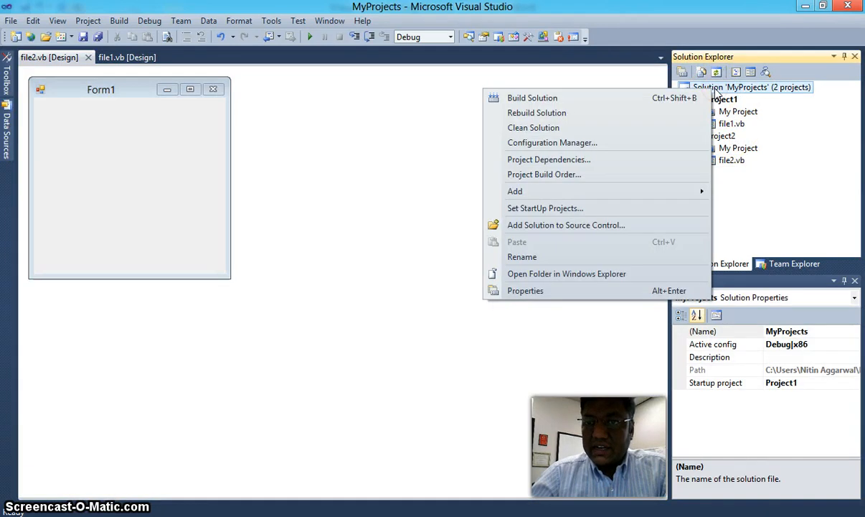
pyautogui.moveTo(616, 263)
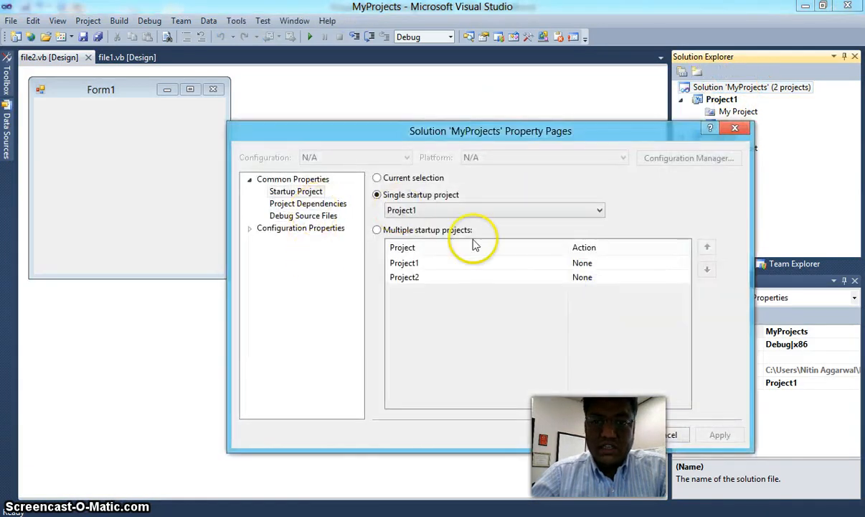
pyautogui.click(600, 209)
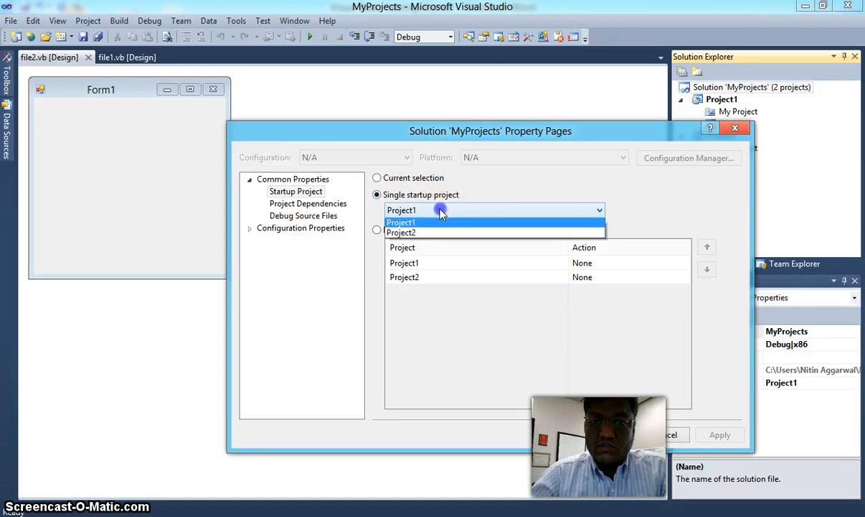
pyautogui.click(401, 233)
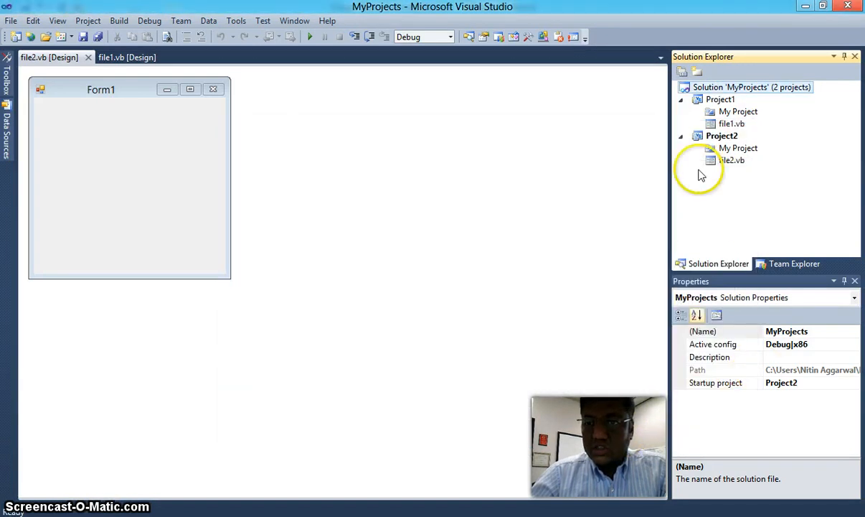
pyautogui.moveTo(616, 108)
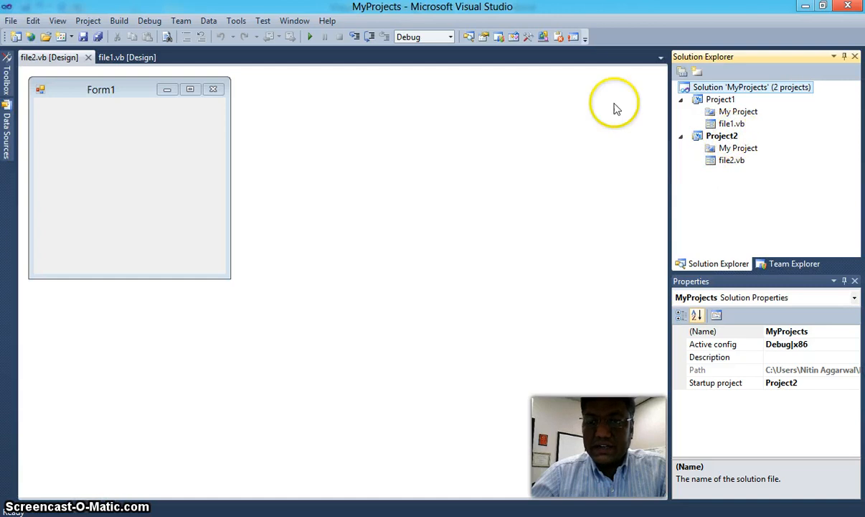
pyautogui.click(309, 36)
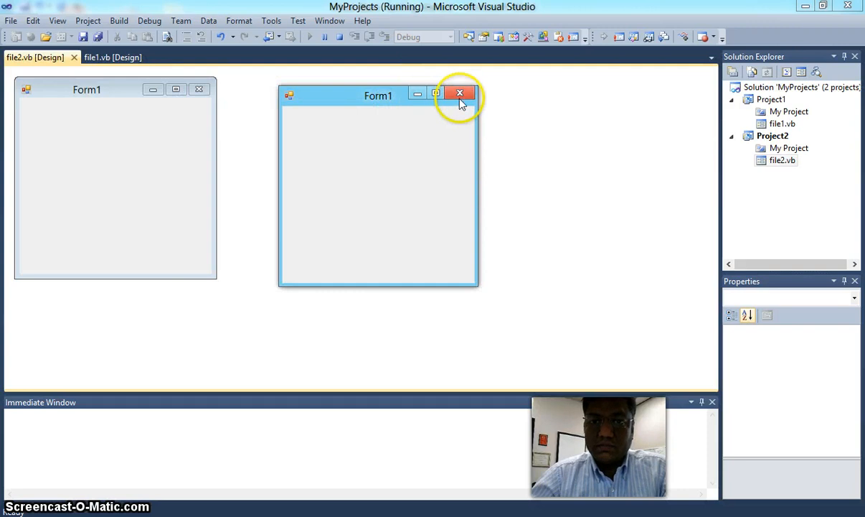
pyautogui.click(460, 94)
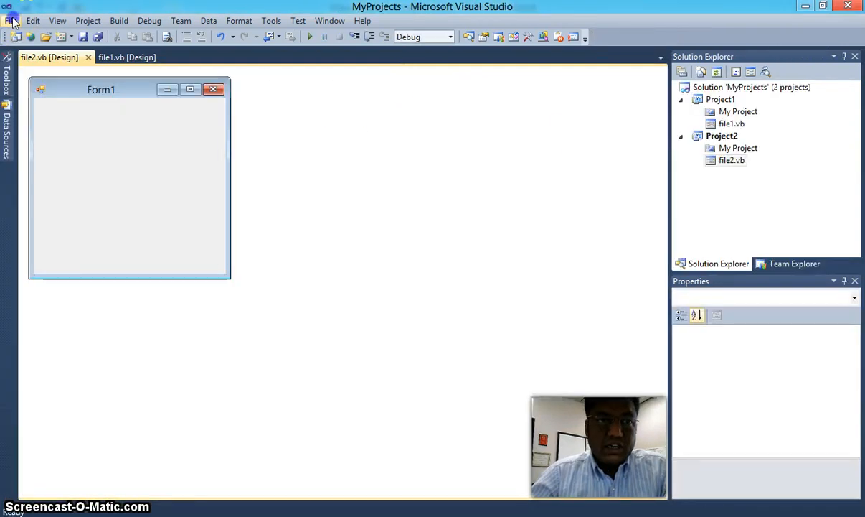
# Add Windows Forms projects Project3 and Project4 to the MyProjects solution
pyautogui.click(11, 21)
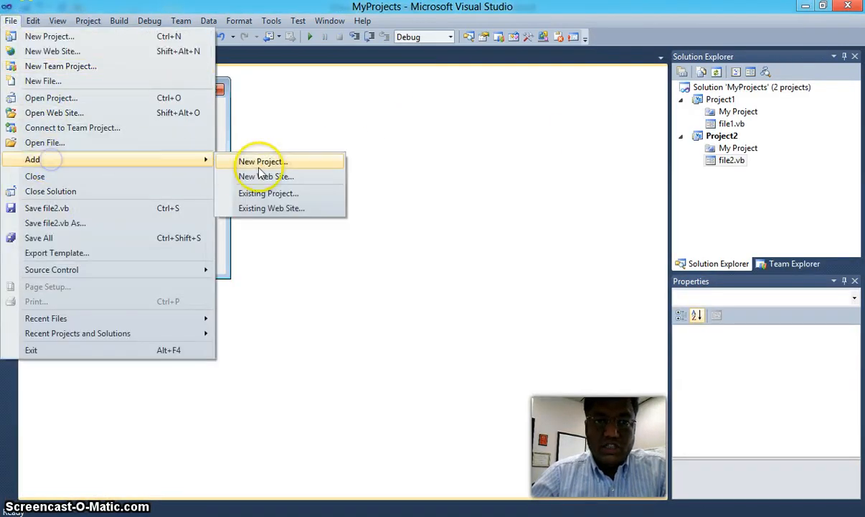
pyautogui.click(259, 161)
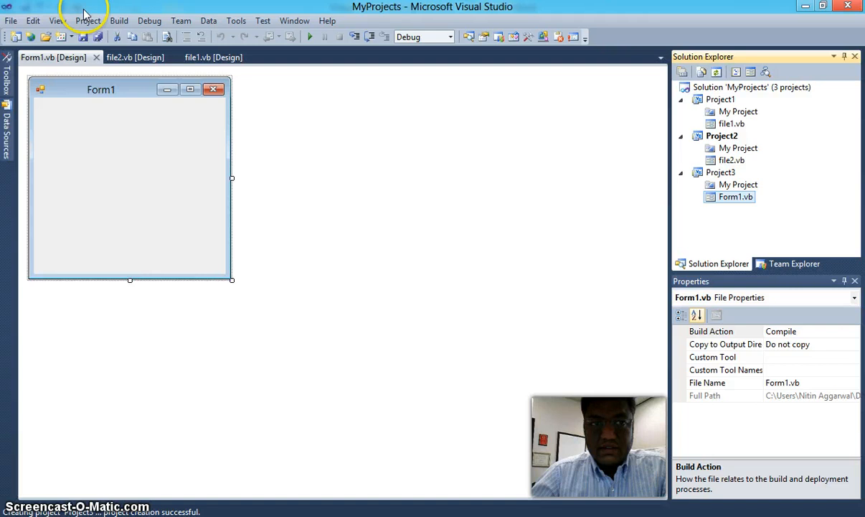
pyautogui.click(11, 21)
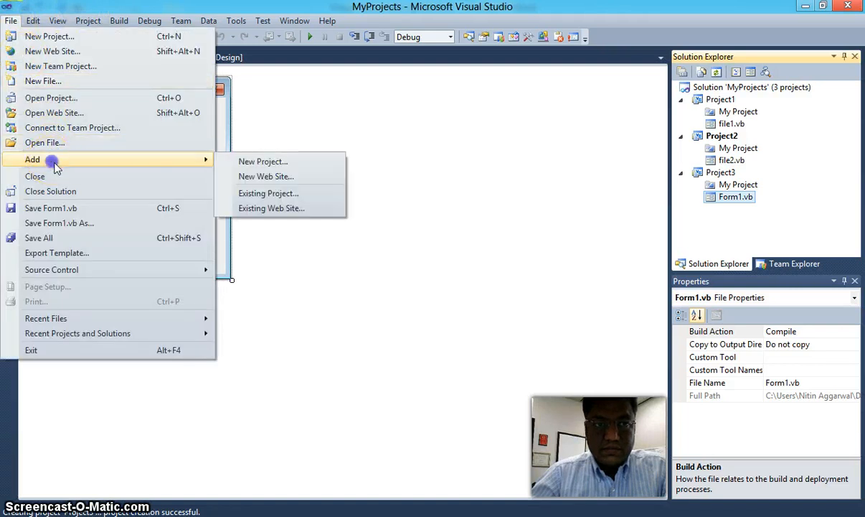
pyautogui.click(264, 161)
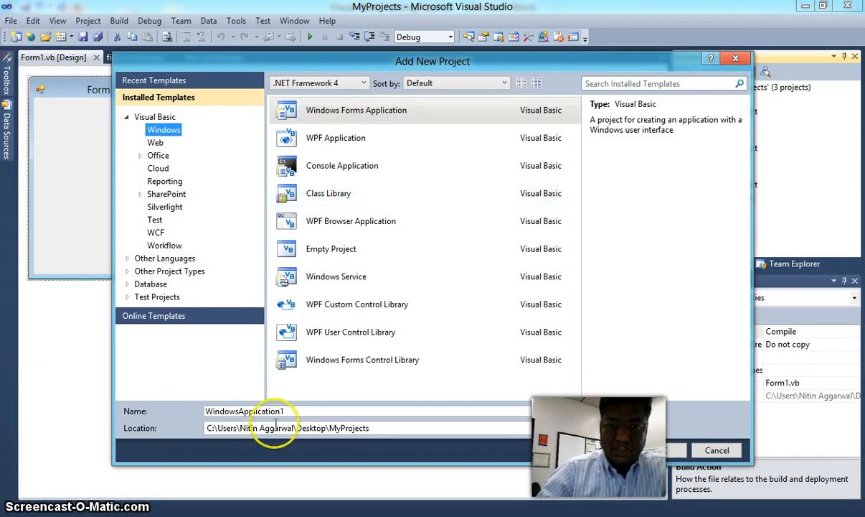
pyautogui.write('Po')
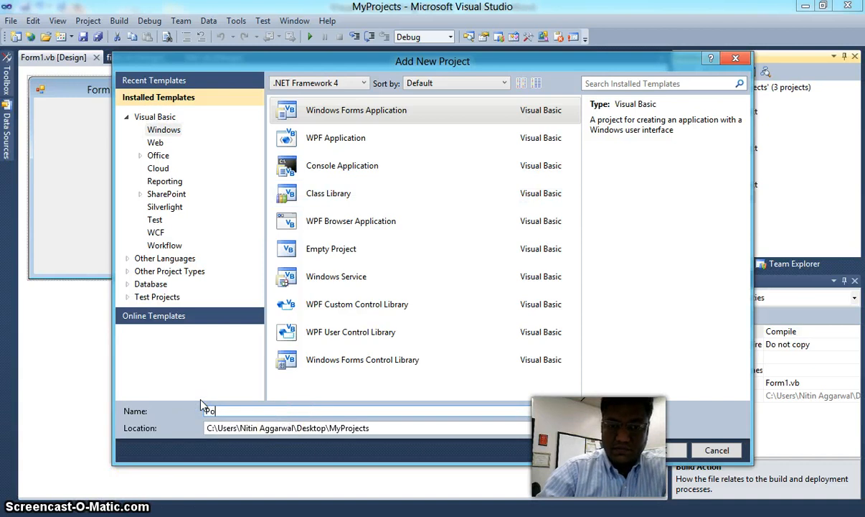
pyautogui.write('Project')
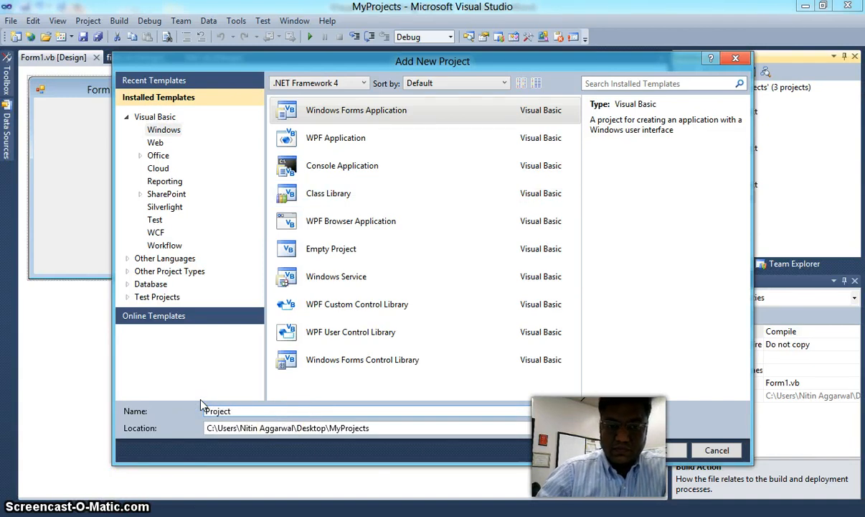
pyautogui.click(642, 450)
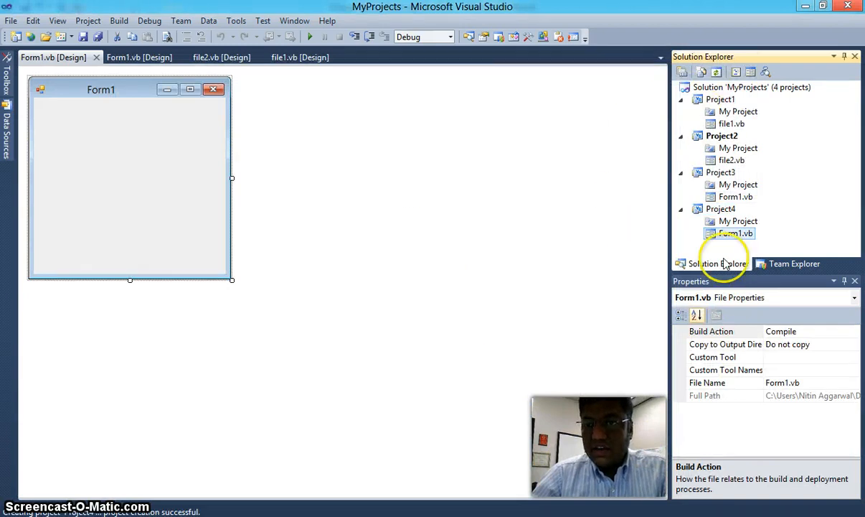
pyautogui.moveTo(674, 118)
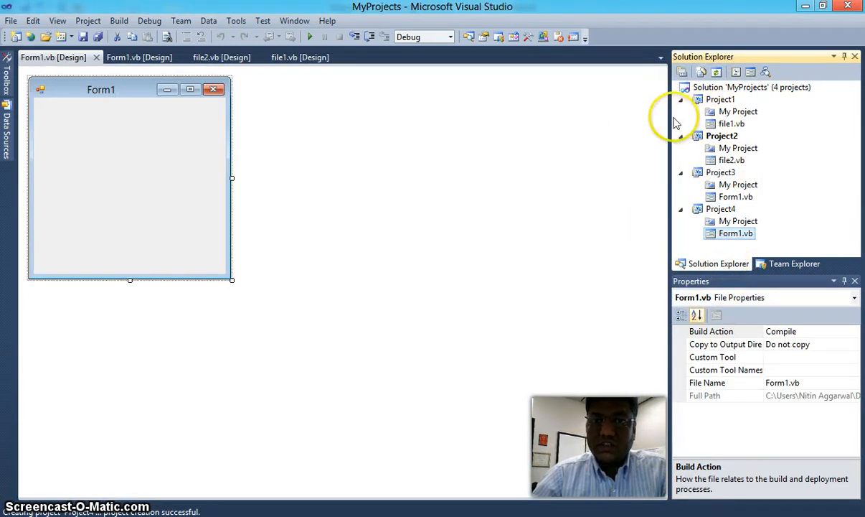